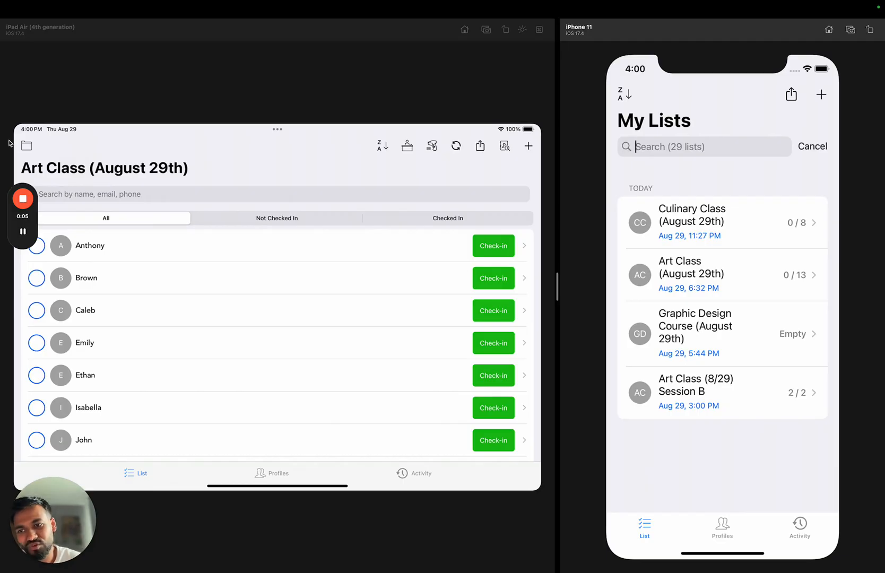
# Open the Art Class (August 29th) list on the phone, allowing location while using the app
pyautogui.click(25, 145)
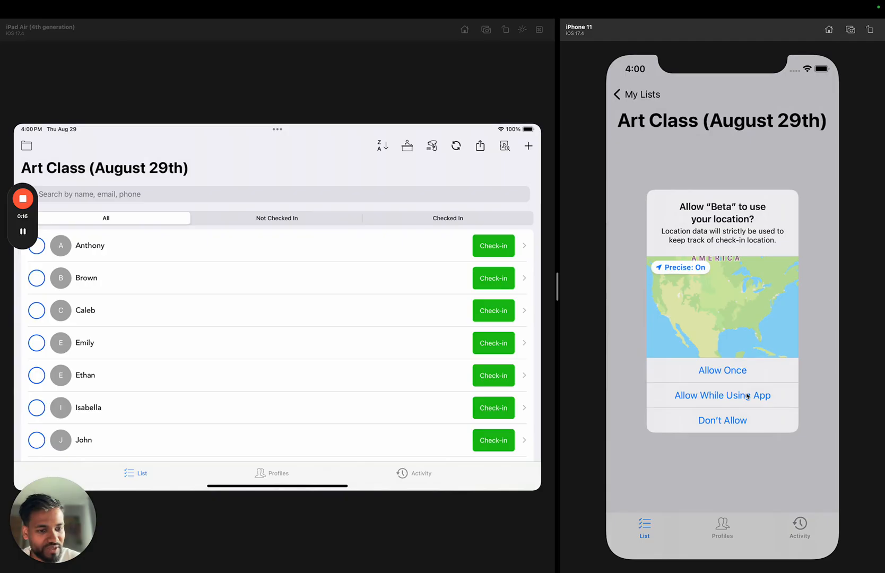
pyautogui.click(722, 395)
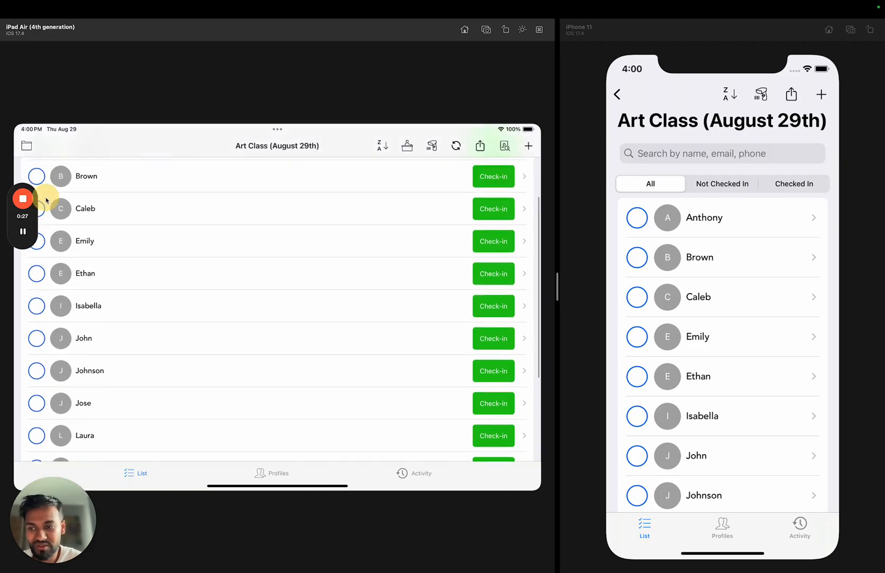
# Add Sophia from the available profiles to the Art Class list, showing her two prior check-ins
pyautogui.click(504, 145)
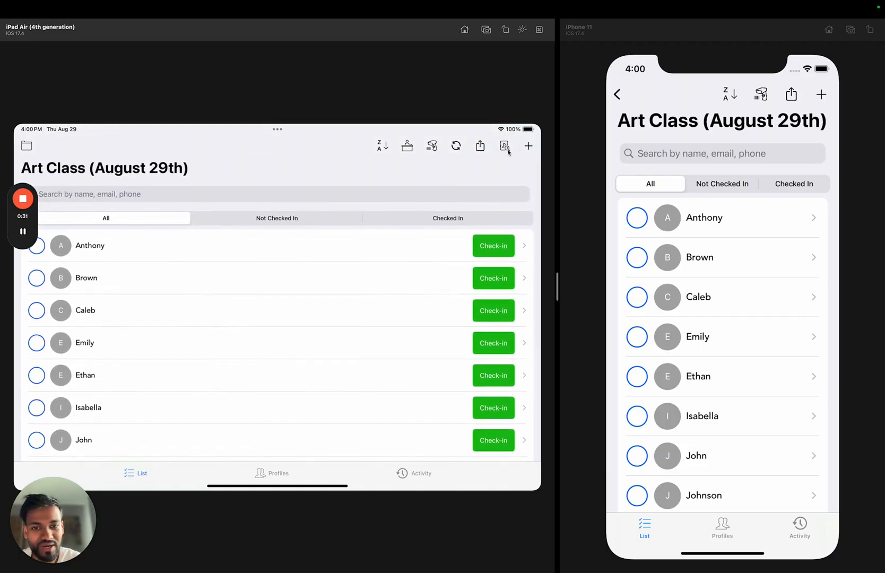
pyautogui.click(528, 146)
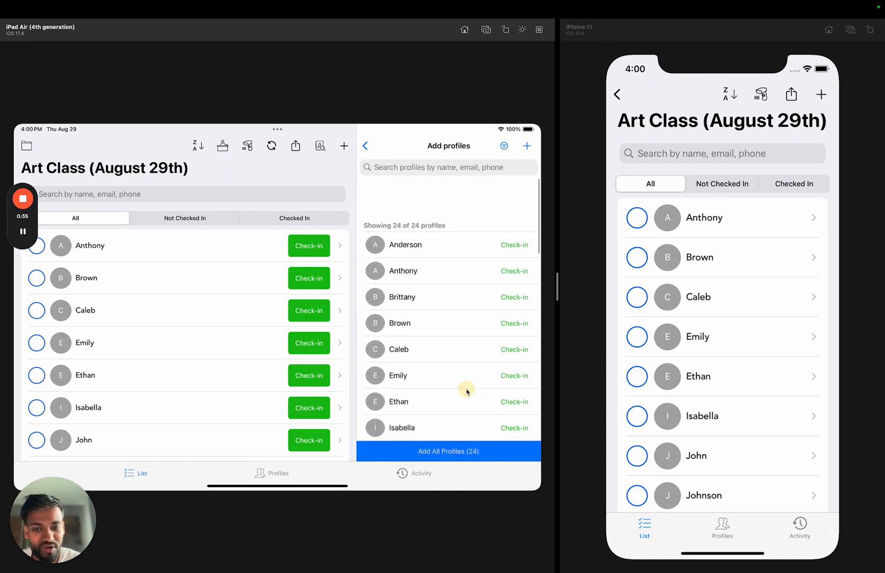
pyautogui.scroll(-3)
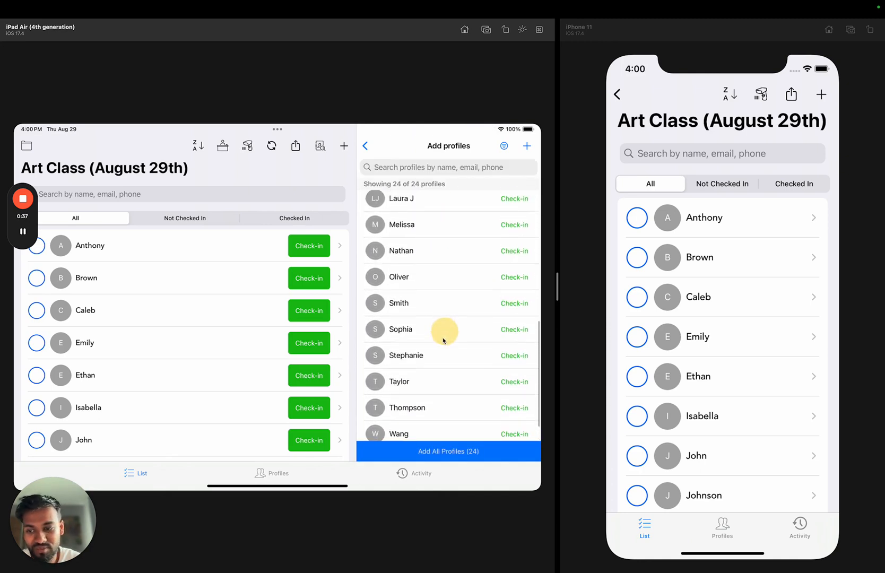
pyautogui.click(514, 329)
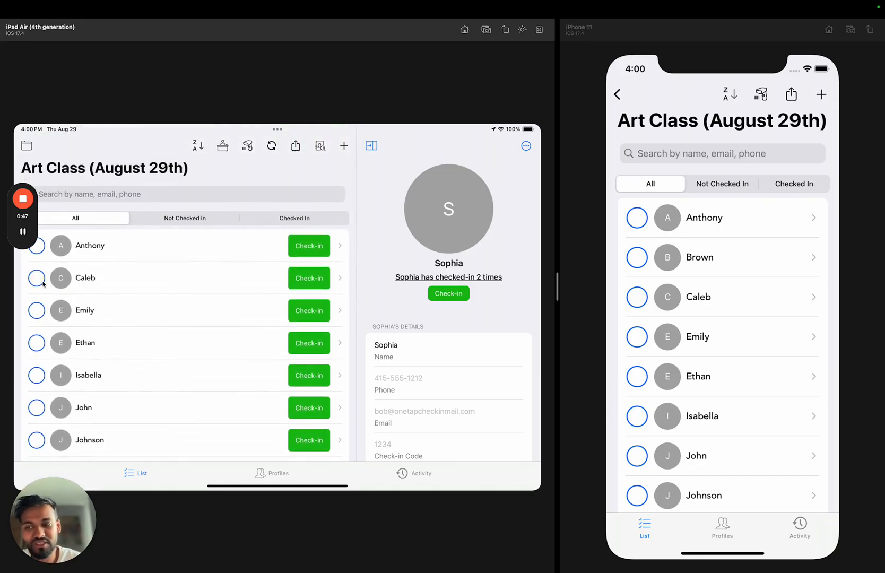
# Check in Brown, Caleb, Emily and John, then review the fields of Emily's check-in record
pyautogui.scroll(-3)
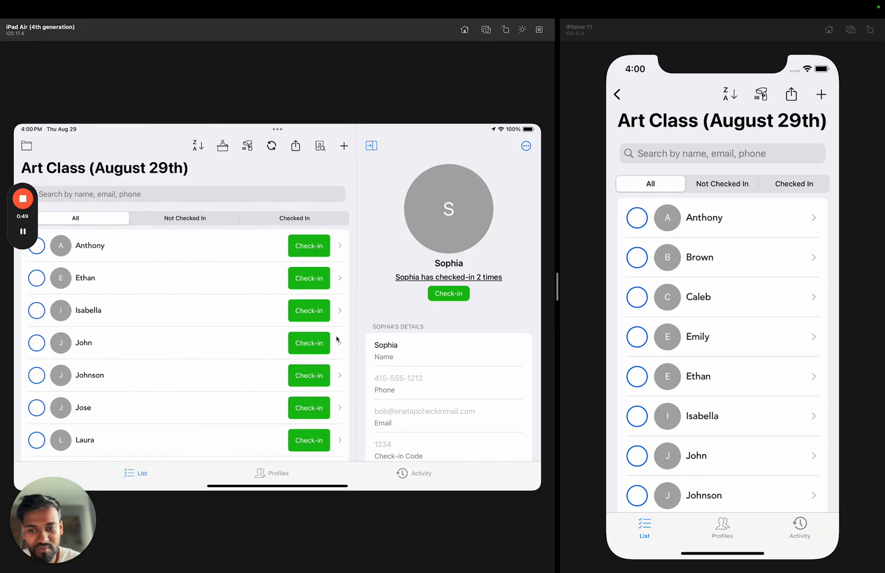
pyautogui.scroll(-3)
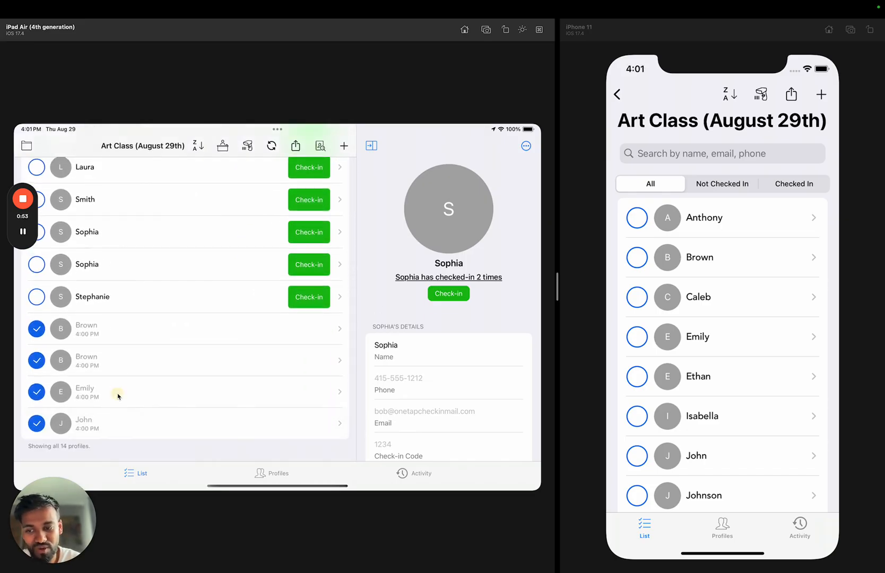
pyautogui.click(448, 292)
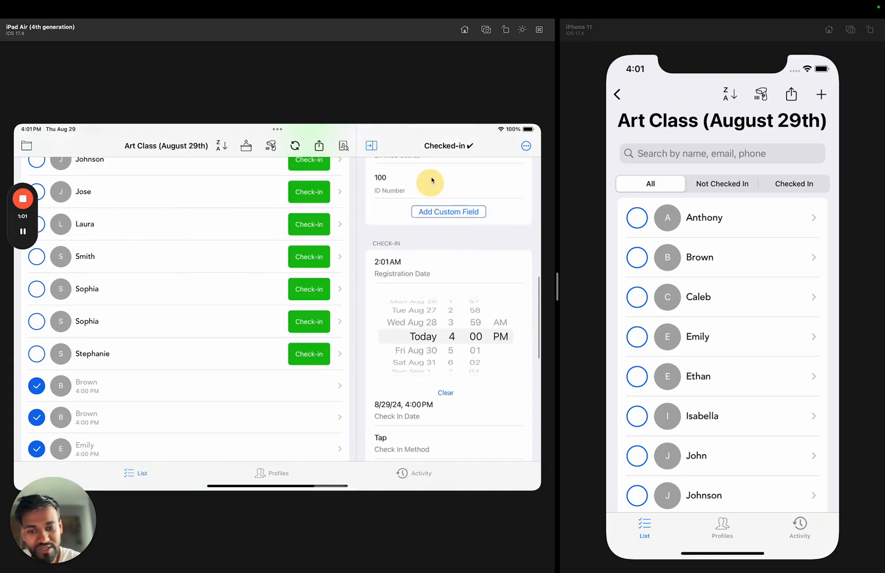
pyautogui.scroll(-3)
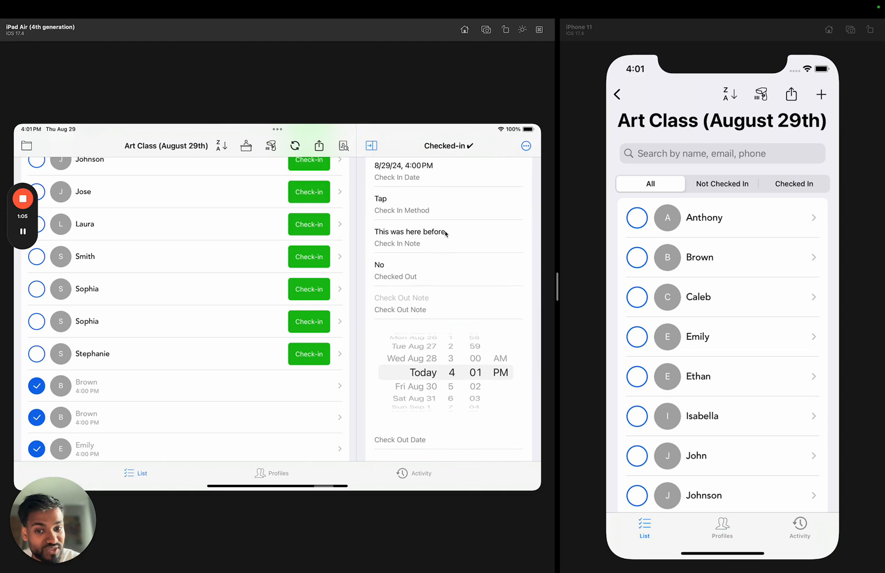
pyautogui.scroll(-3)
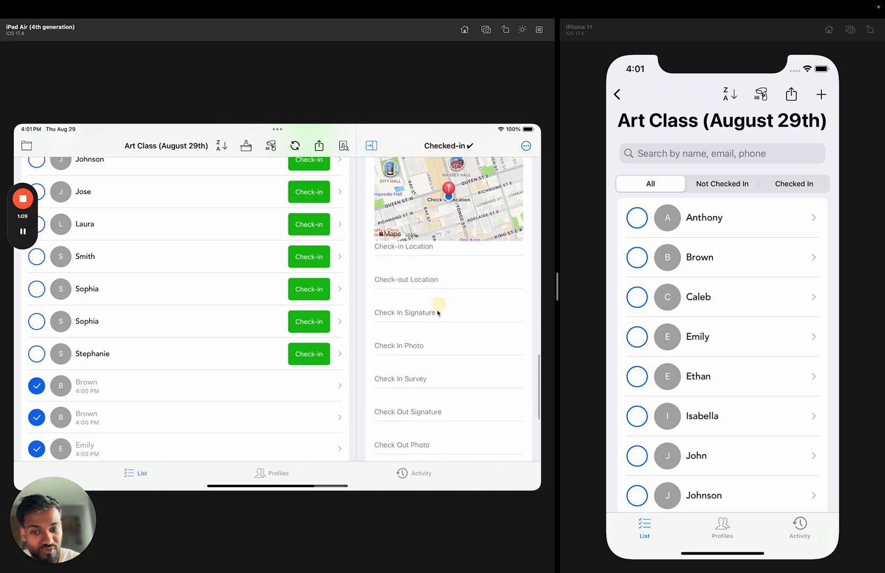
pyautogui.scroll(-3)
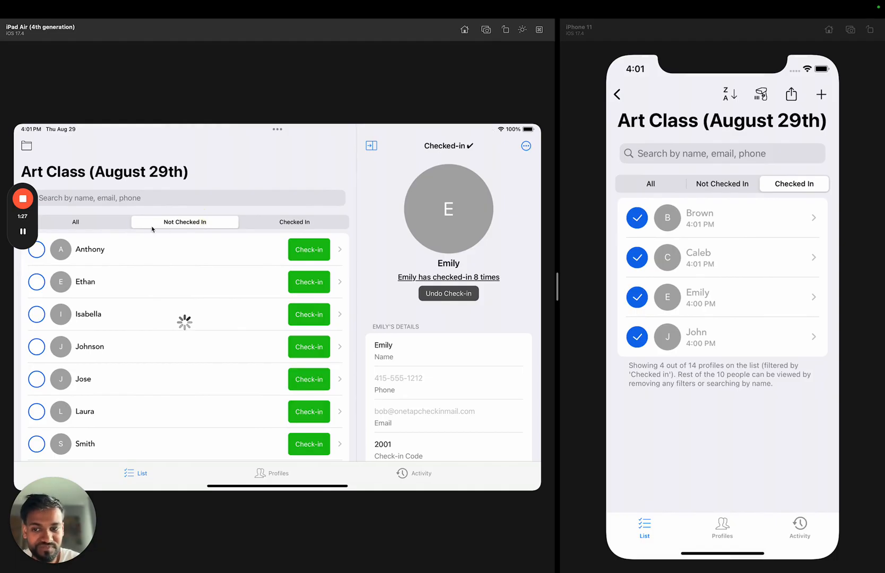
pyautogui.click(75, 222)
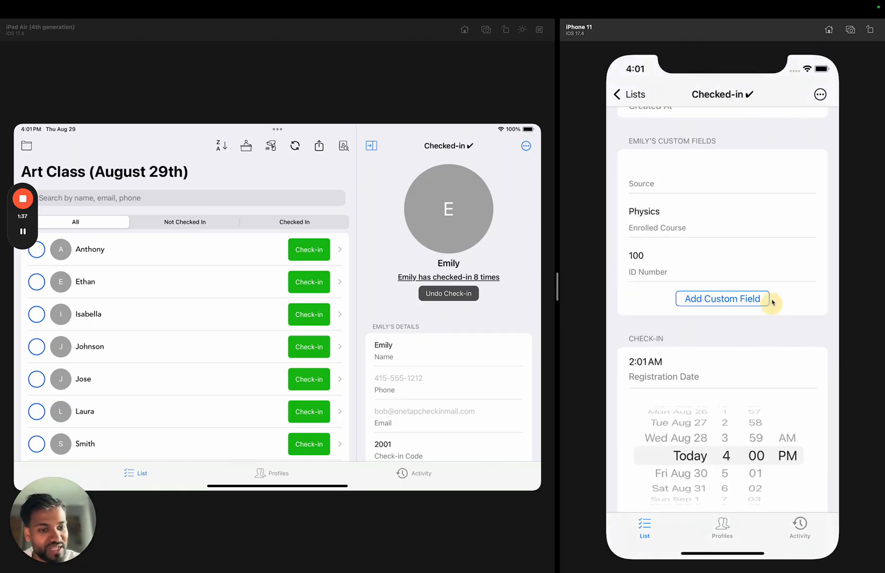
pyautogui.click(631, 95)
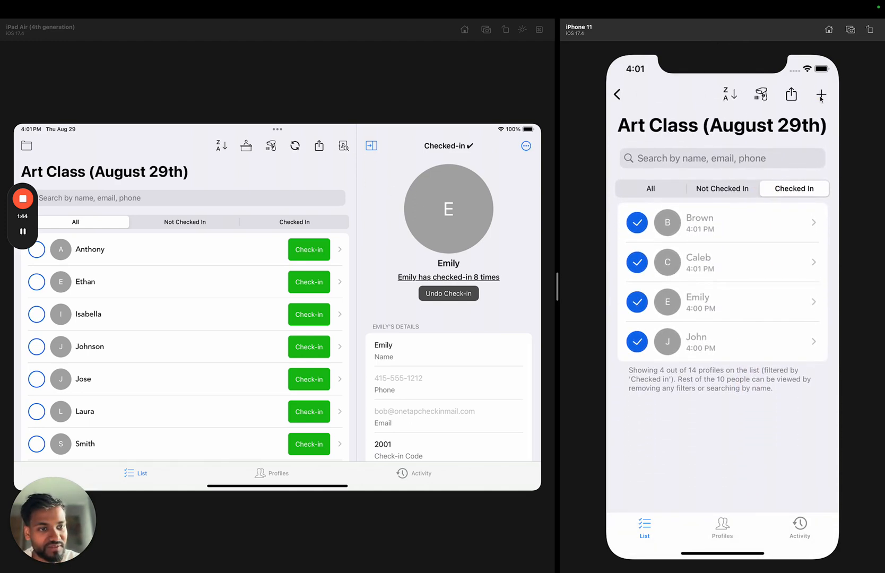
# Create a brand-new profile named Steven from the phone's Add profiles screen
pyautogui.click(820, 95)
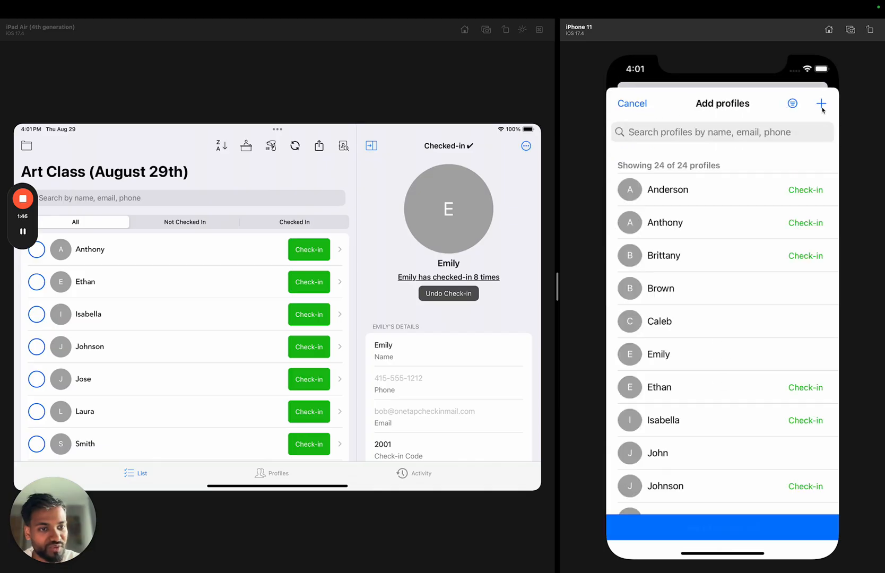
pyautogui.click(822, 103)
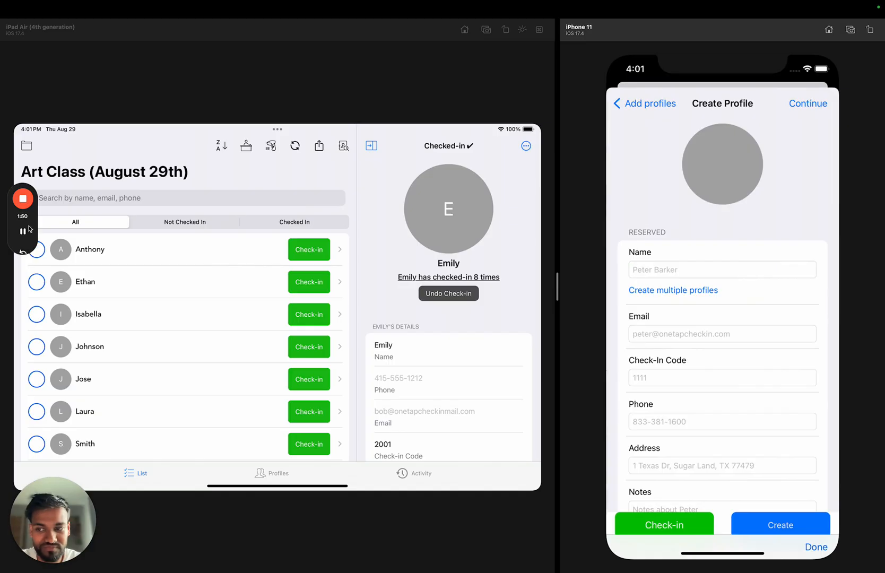
pyautogui.write('S')
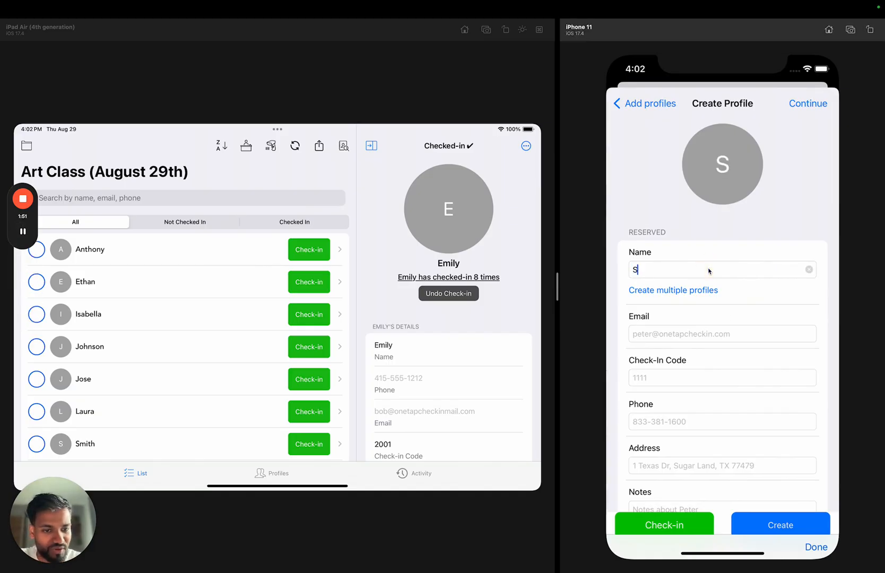
pyautogui.write('teven')
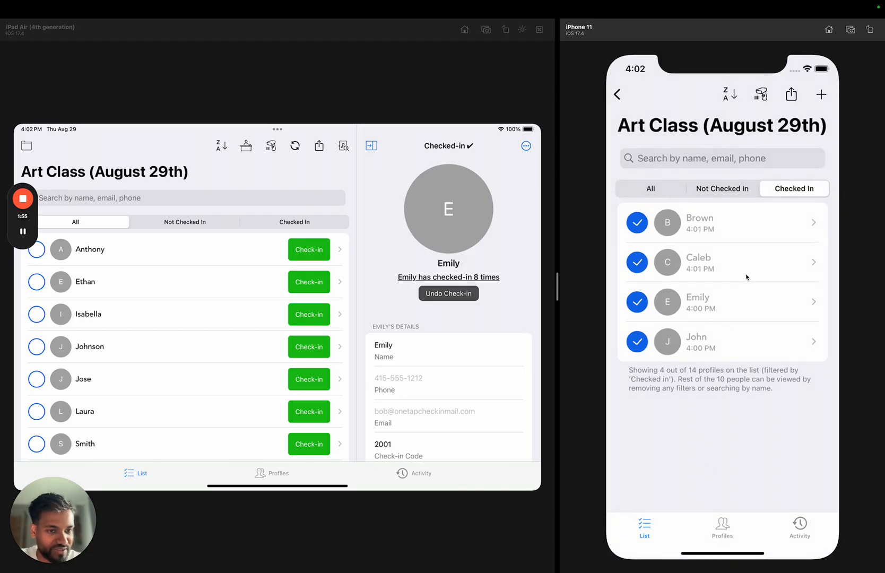
# Show all 14 attendees on the phone instead of only checked-in ones
pyautogui.click(651, 189)
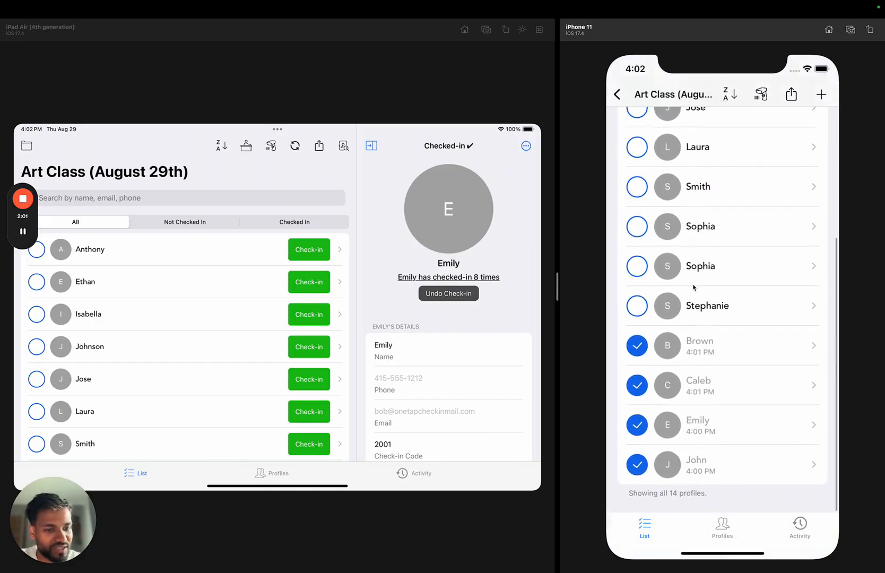
pyautogui.scroll(-3)
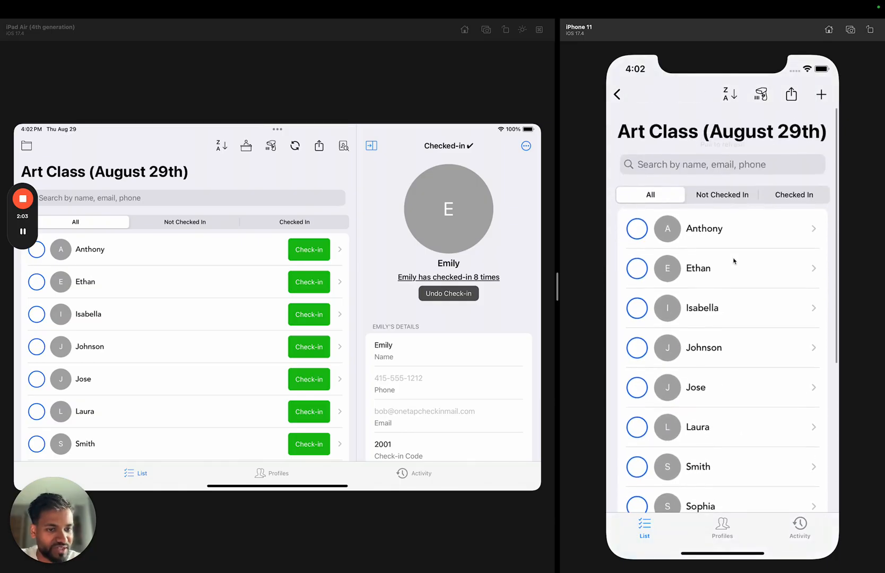
# Search 'St' among 25 profiles and add Steven to the Art Class list
pyautogui.click(822, 94)
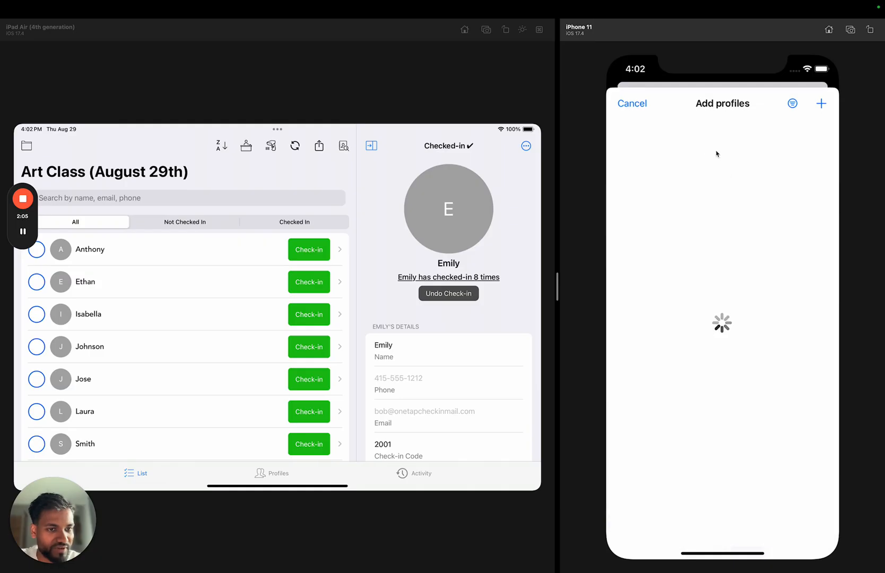
pyautogui.write('Stev')
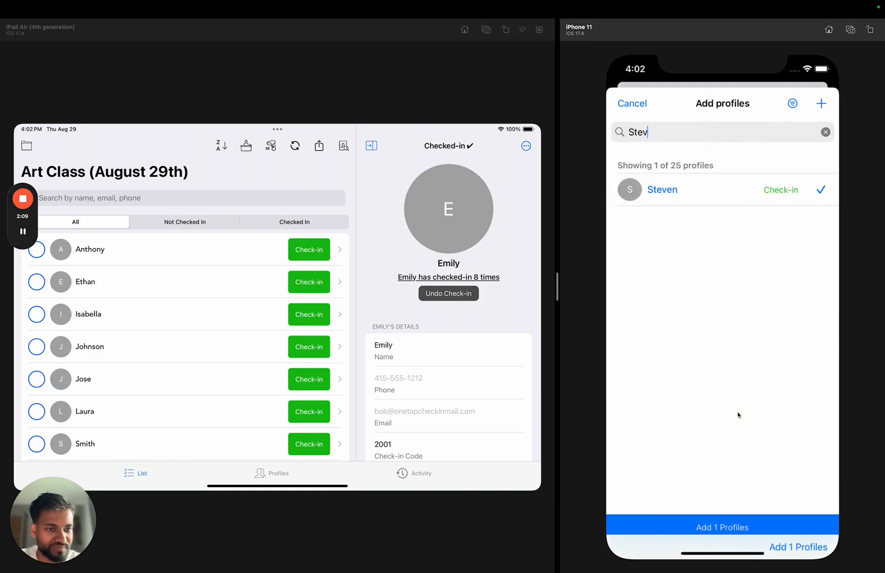
pyautogui.click(722, 526)
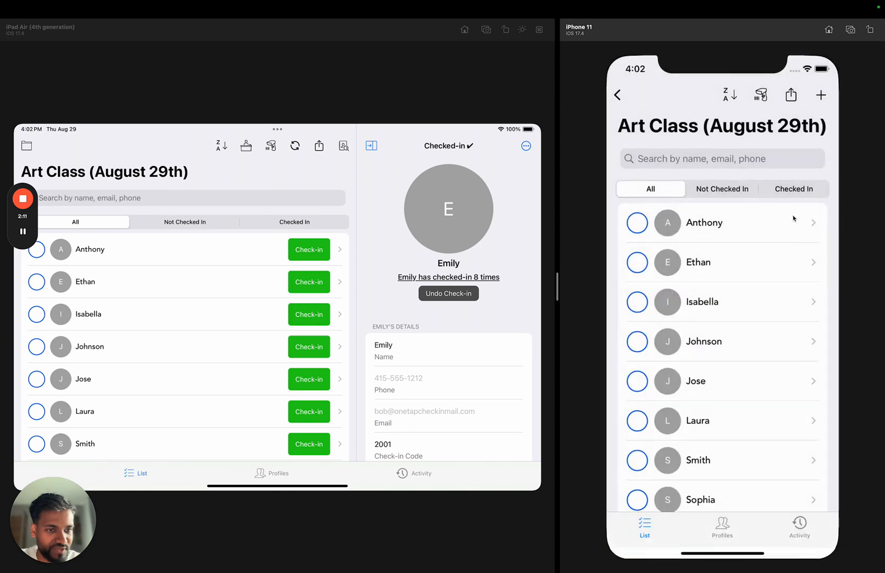
pyautogui.scroll(-3)
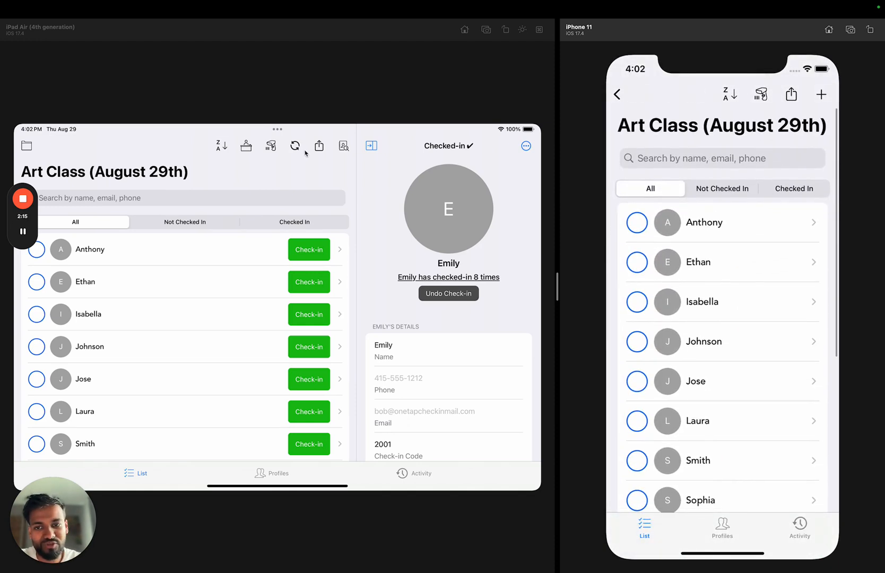
# Set Art Class Registration to Open and Check-out to Check-in & out; phone returns to My Lists
pyautogui.click(318, 146)
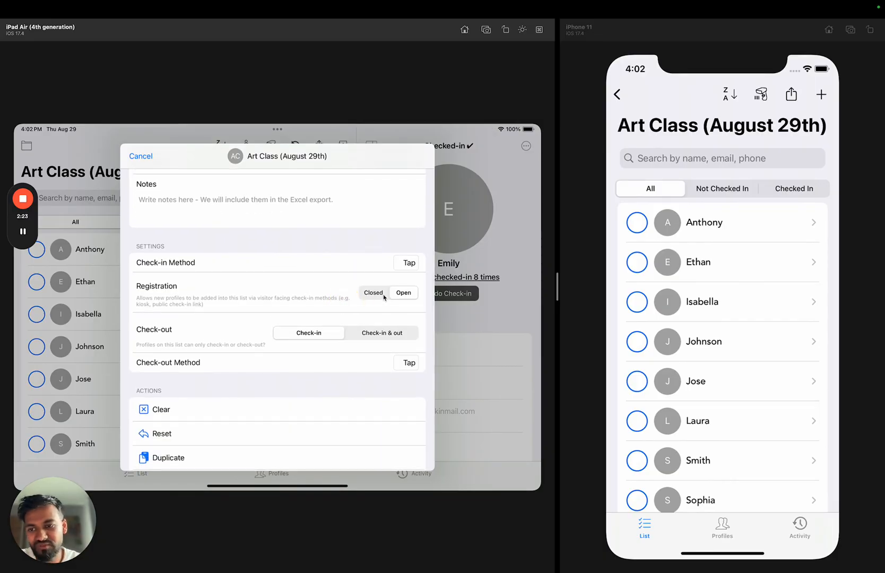
pyautogui.click(382, 332)
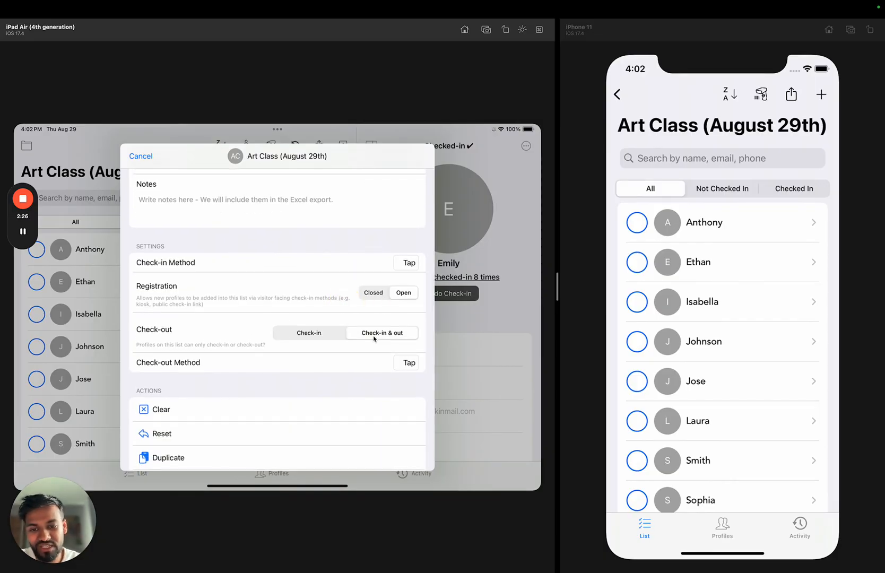
pyautogui.click(140, 156)
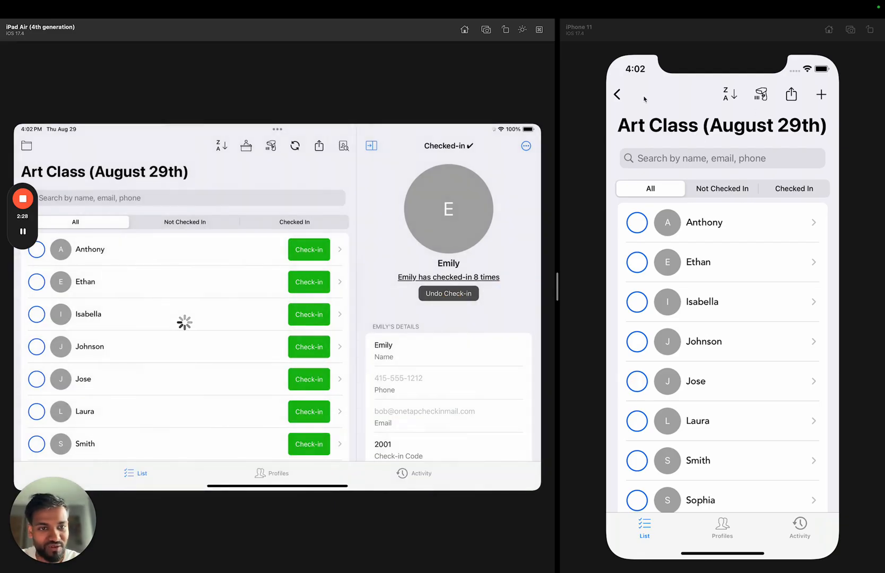
pyautogui.click(616, 94)
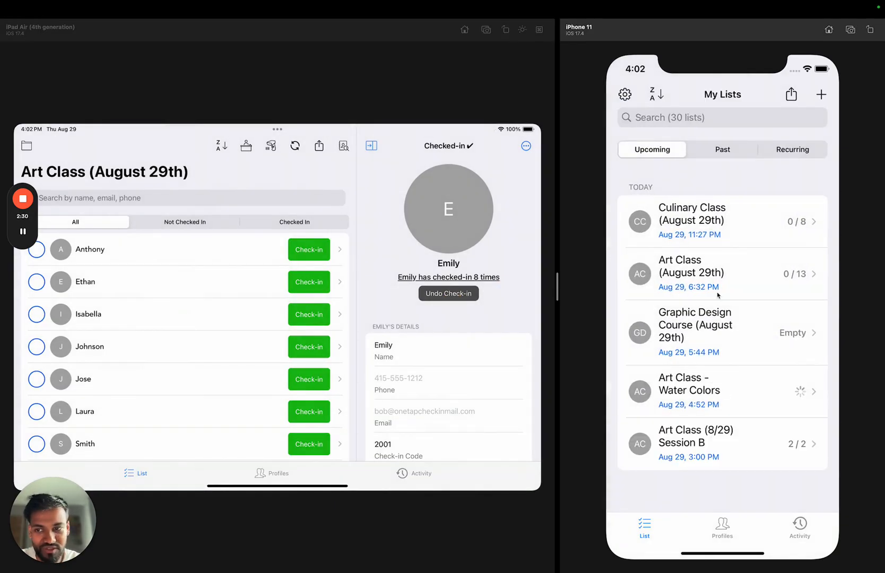
# Check out Brown, Caleb and Emily on the tablet and refresh the phone to show their durations
pyautogui.click(692, 273)
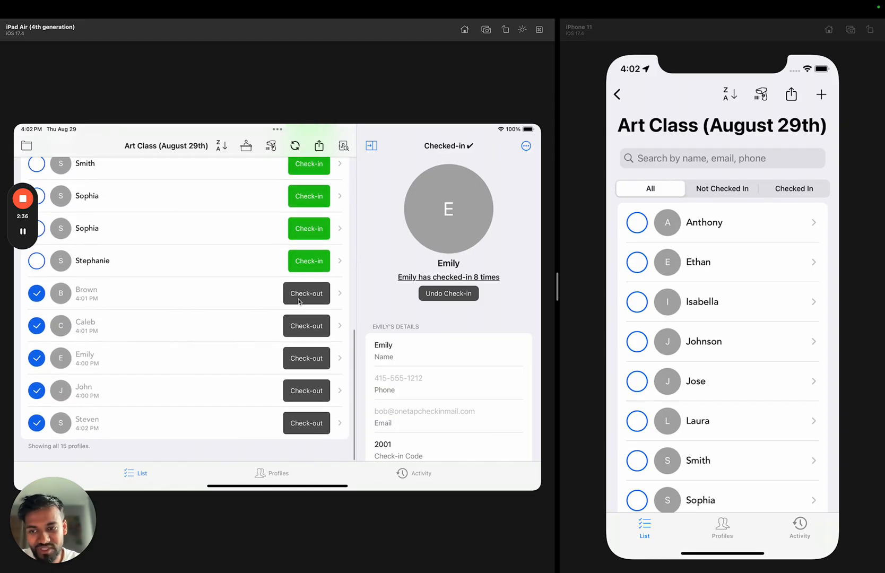
pyautogui.click(306, 293)
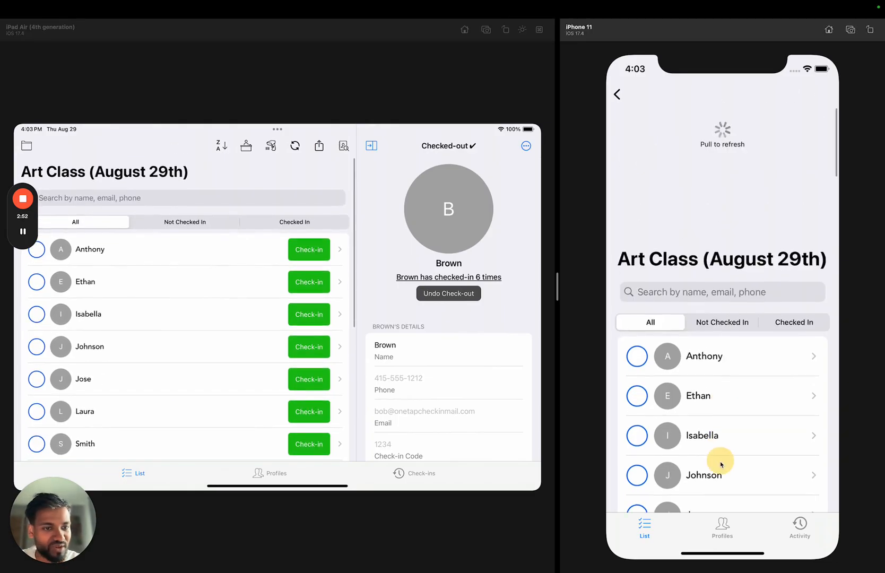
pyautogui.scroll(-3)
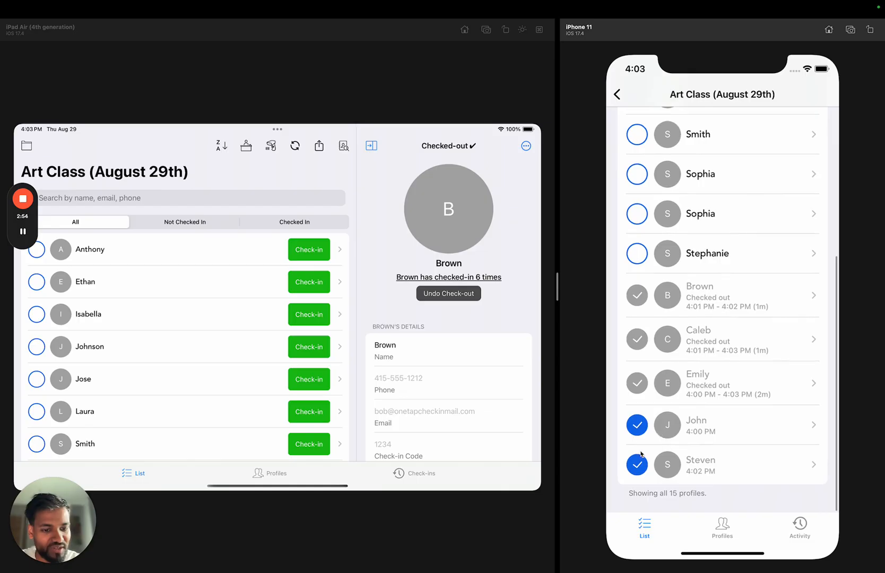